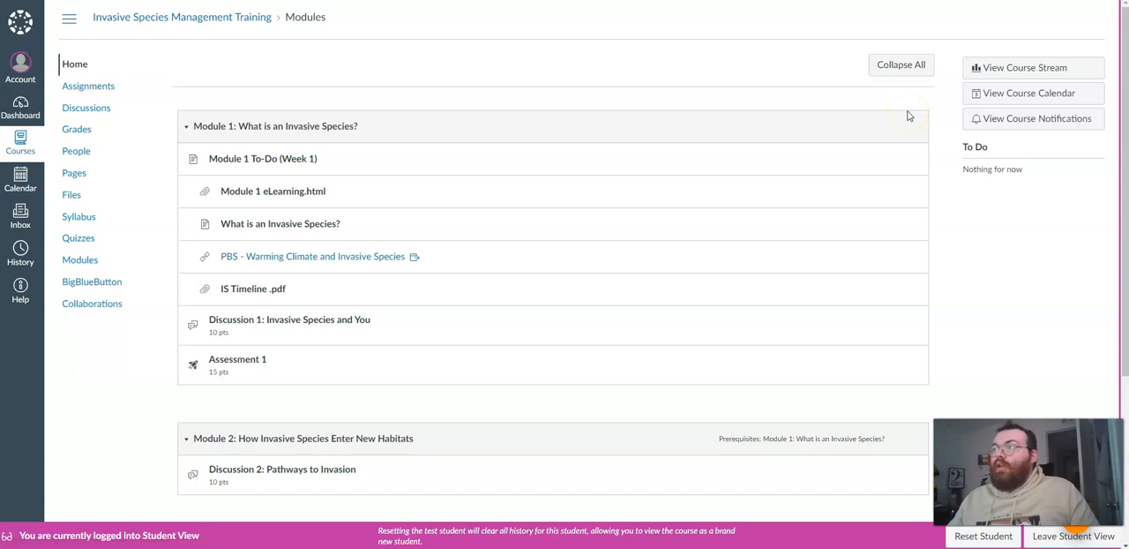
# View the Module 1 To-Do (Week 1) page, highlighting the Module Overview paragraph and scrolling through the task list
pyautogui.click(262, 159)
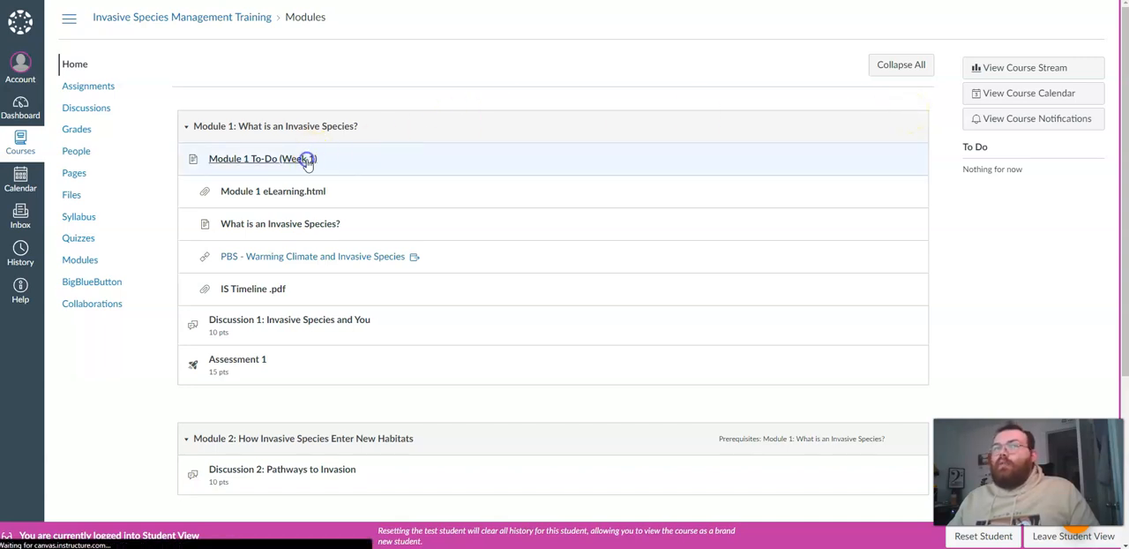
pyautogui.click(256, 159)
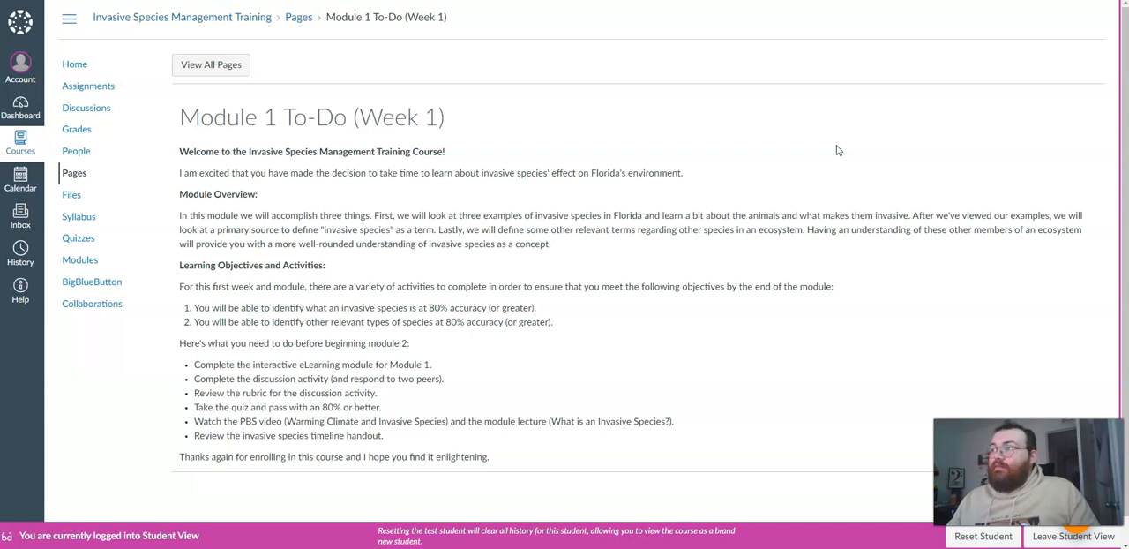
pyautogui.moveTo(850, 159)
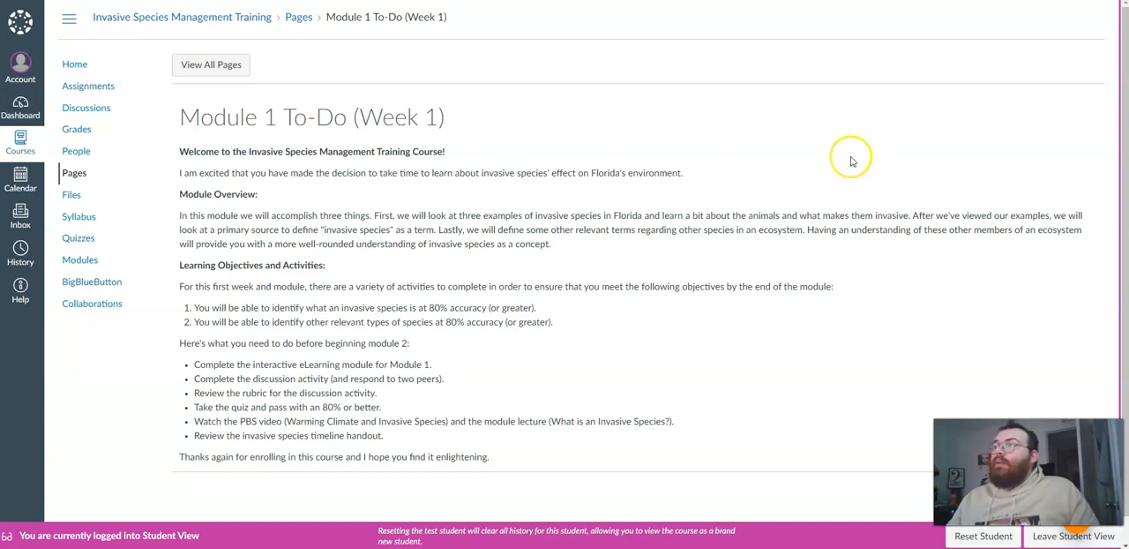
pyautogui.moveTo(750, 184)
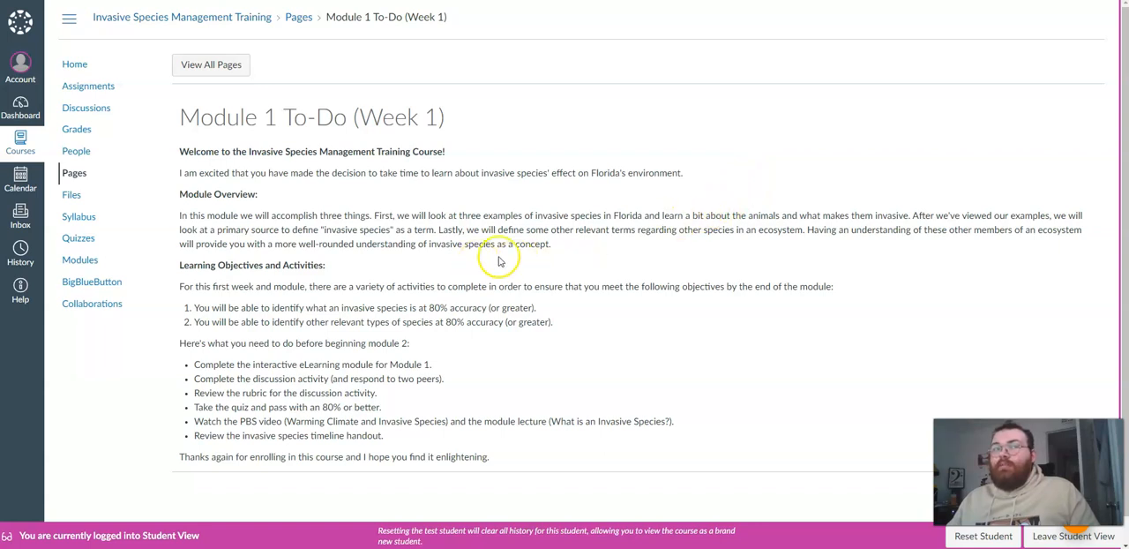
pyautogui.moveTo(180, 194); pyautogui.dragTo(550, 243)
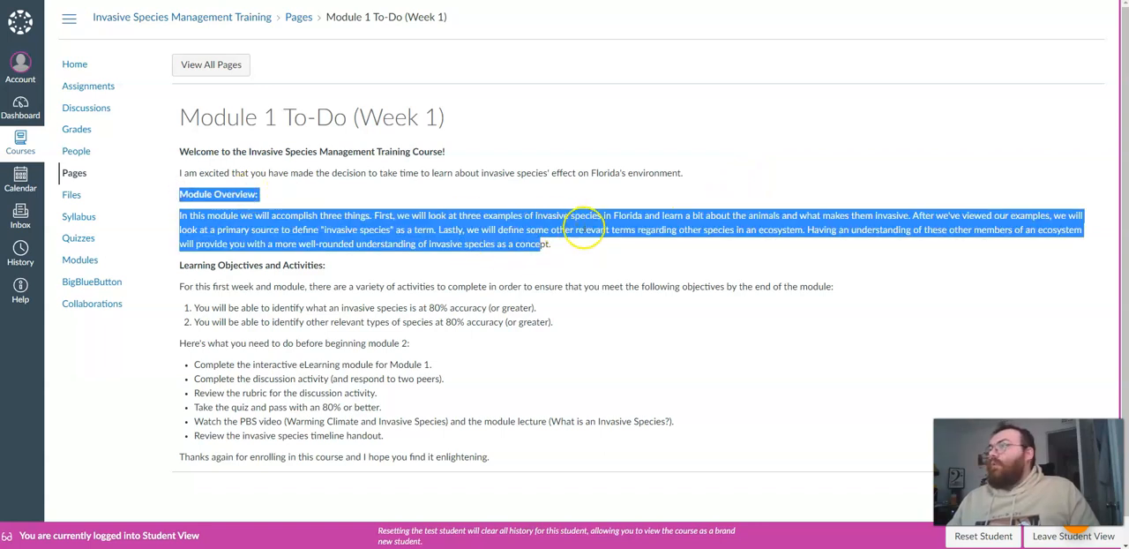
pyautogui.moveTo(635, 275)
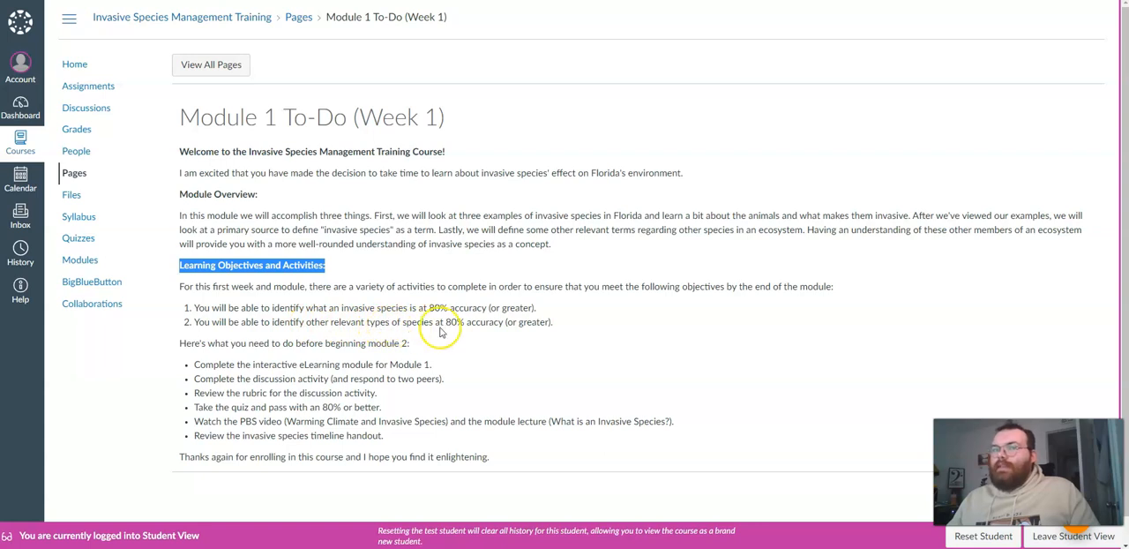
pyautogui.moveTo(494, 334)
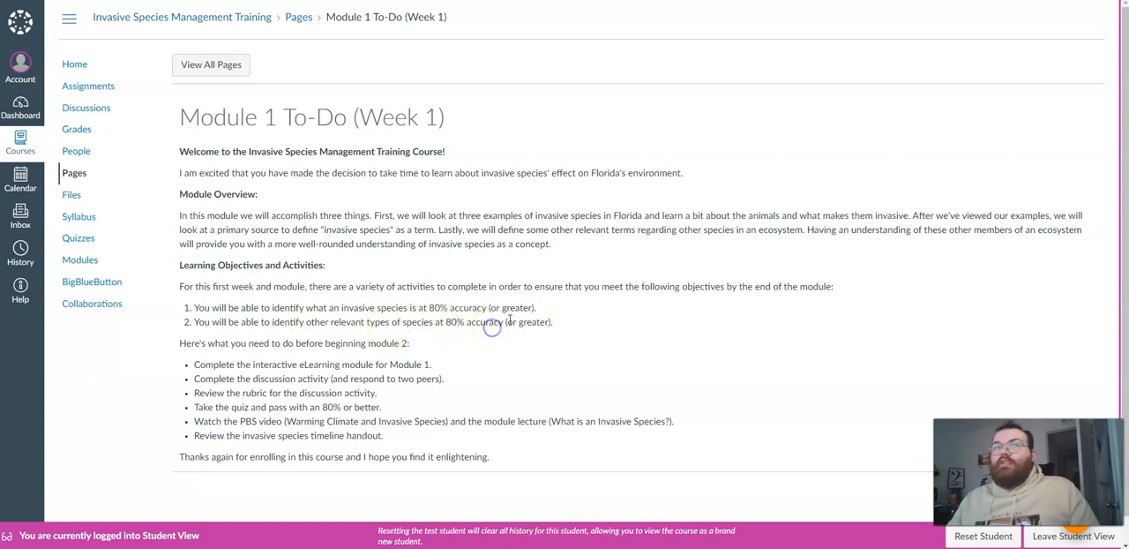
pyautogui.scroll(3)
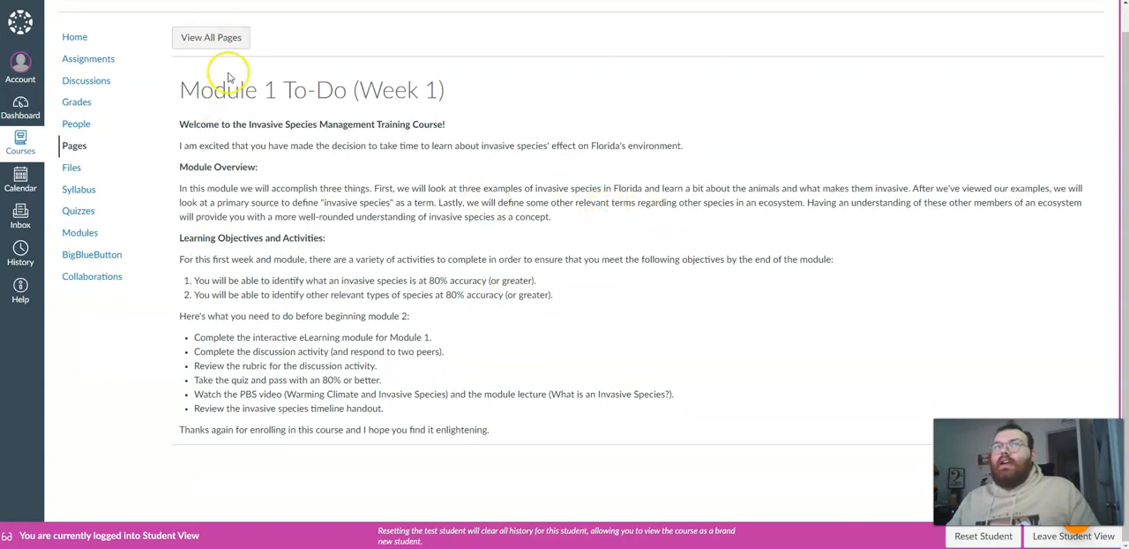
# Return to the Module 1 item list and open the Module 1 eLearning index.html file preview
pyautogui.click(79, 232)
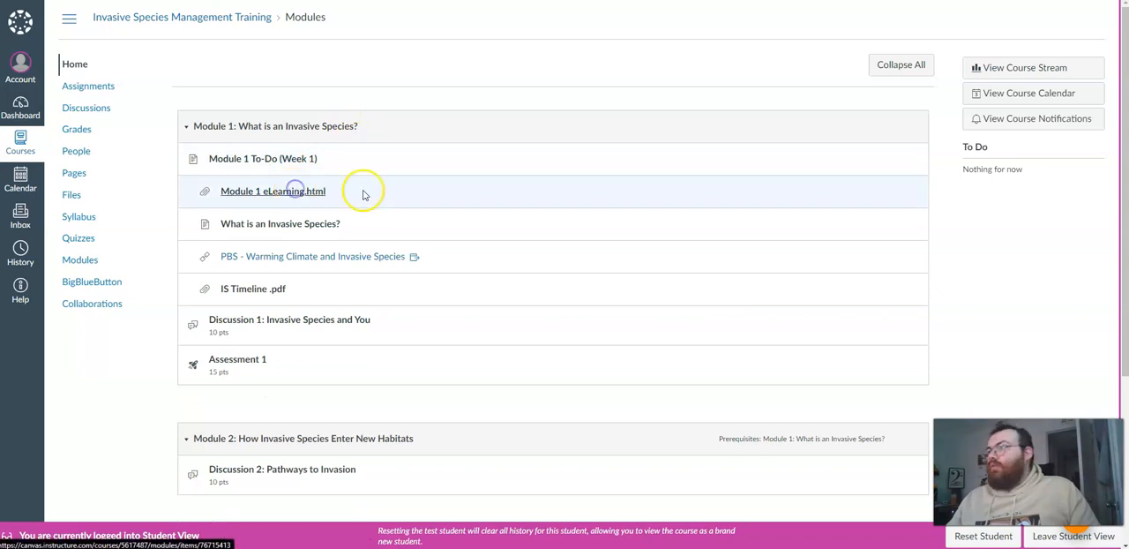
pyautogui.click(272, 190)
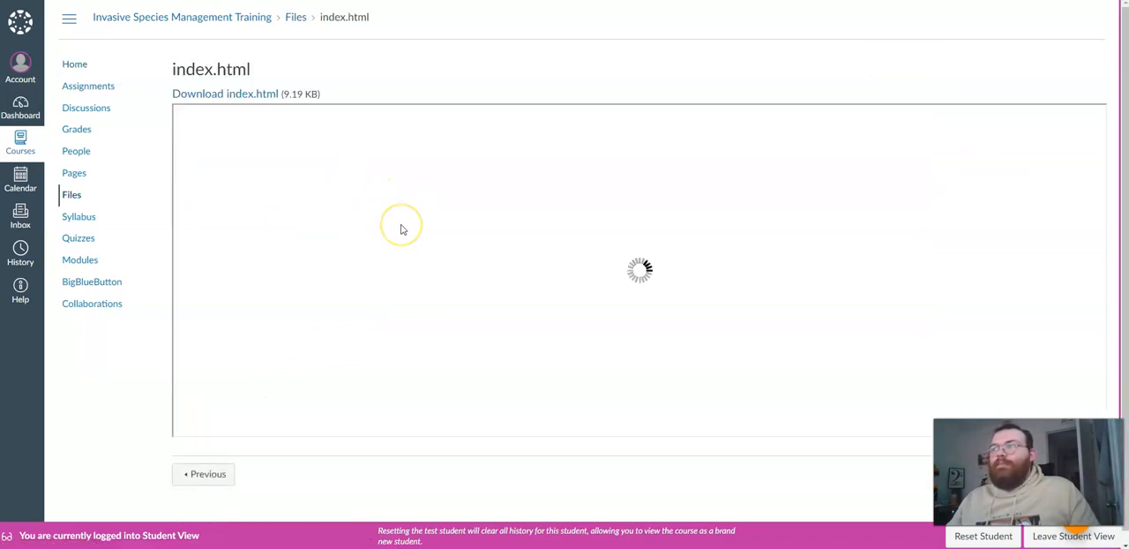
pyautogui.moveTo(375, 233)
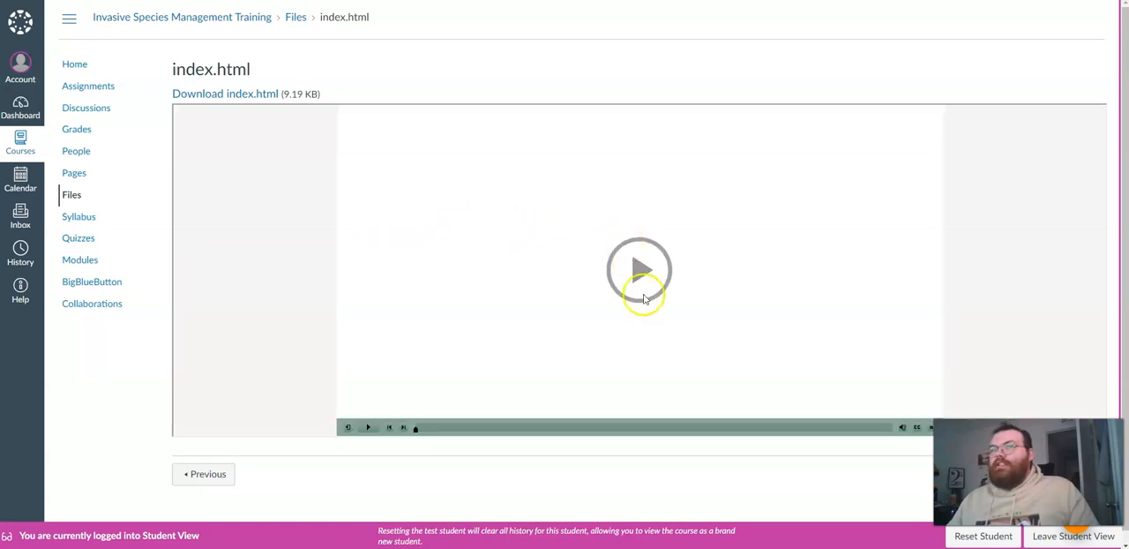
# Start the eLearning presentation so the Invasive Species Management Training title slide appears
pyautogui.click(639, 268)
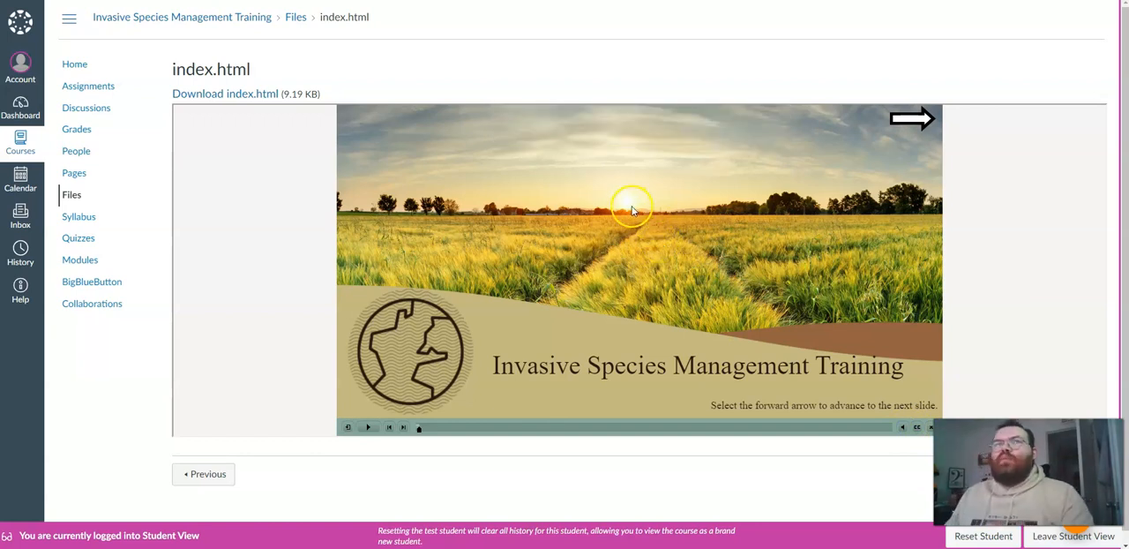
pyautogui.moveTo(442, 258)
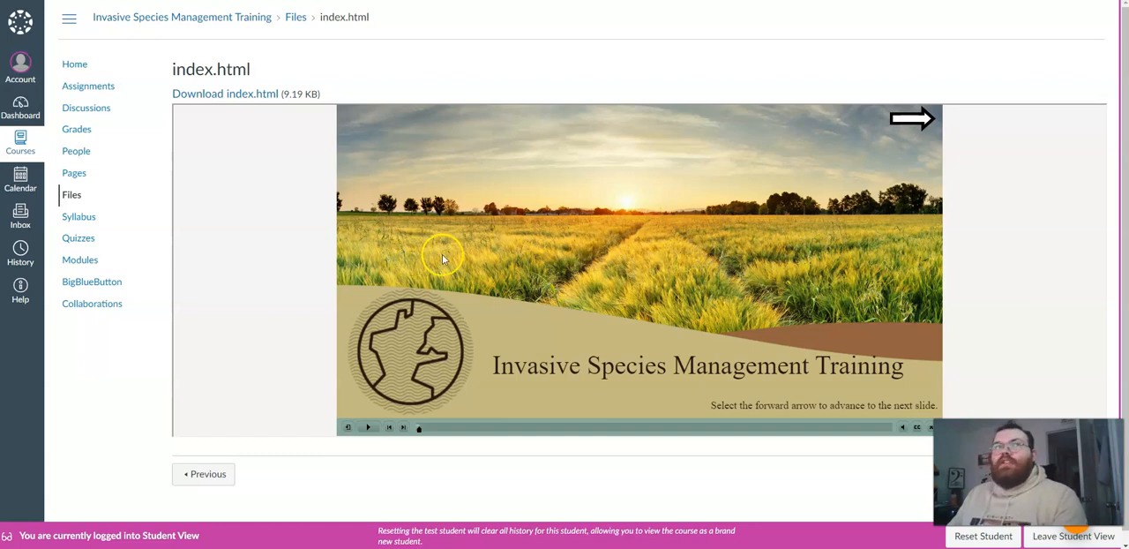
pyautogui.moveTo(490, 309)
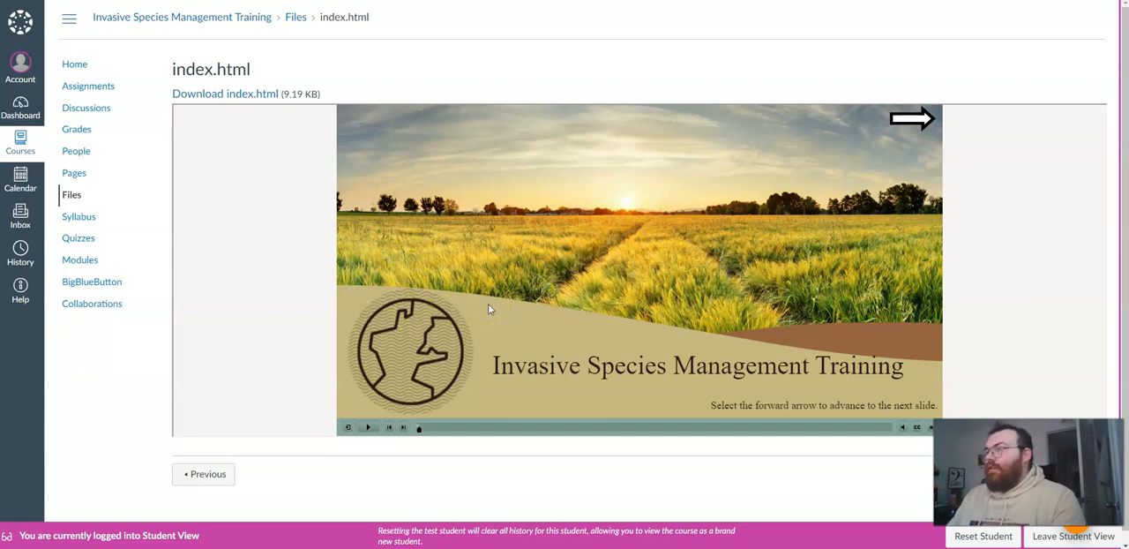
pyautogui.moveTo(621, 298)
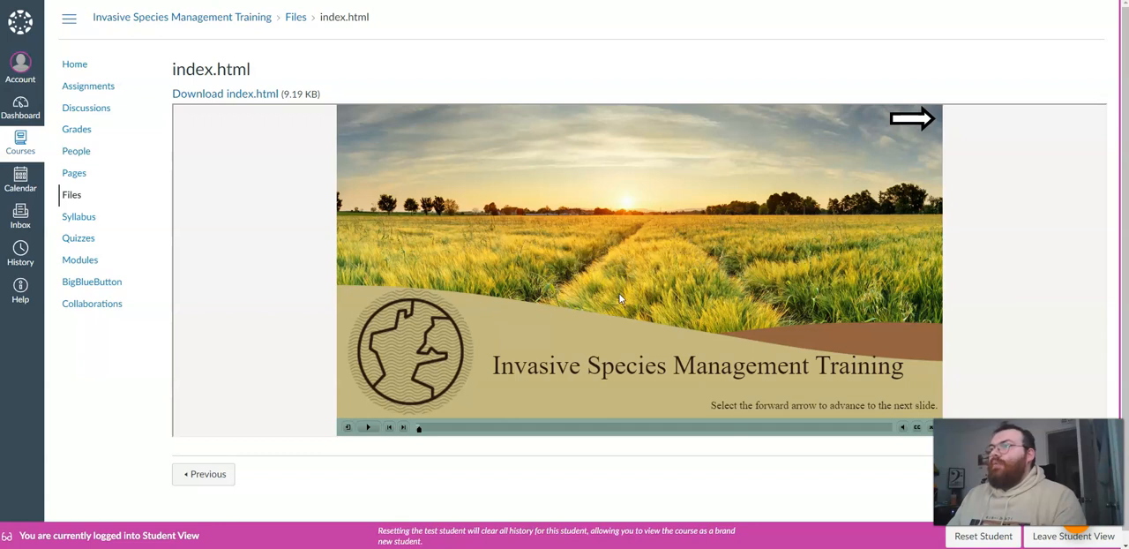
# Step through the slides: instructions, title, definition, species exploration, Green Iguana, Lionfish, other species, End of Module
pyautogui.click(914, 120)
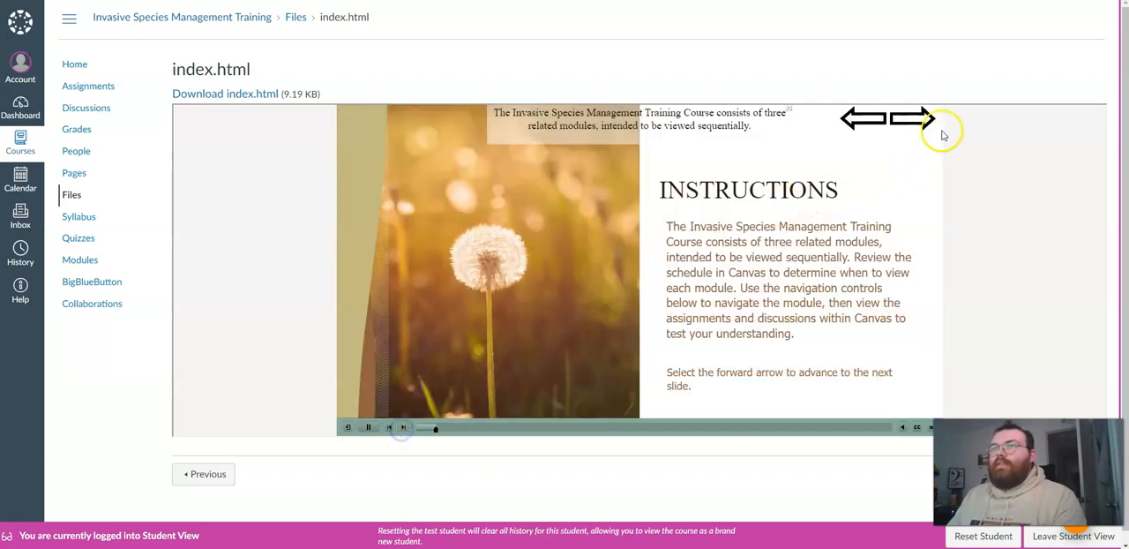
pyautogui.click(918, 118)
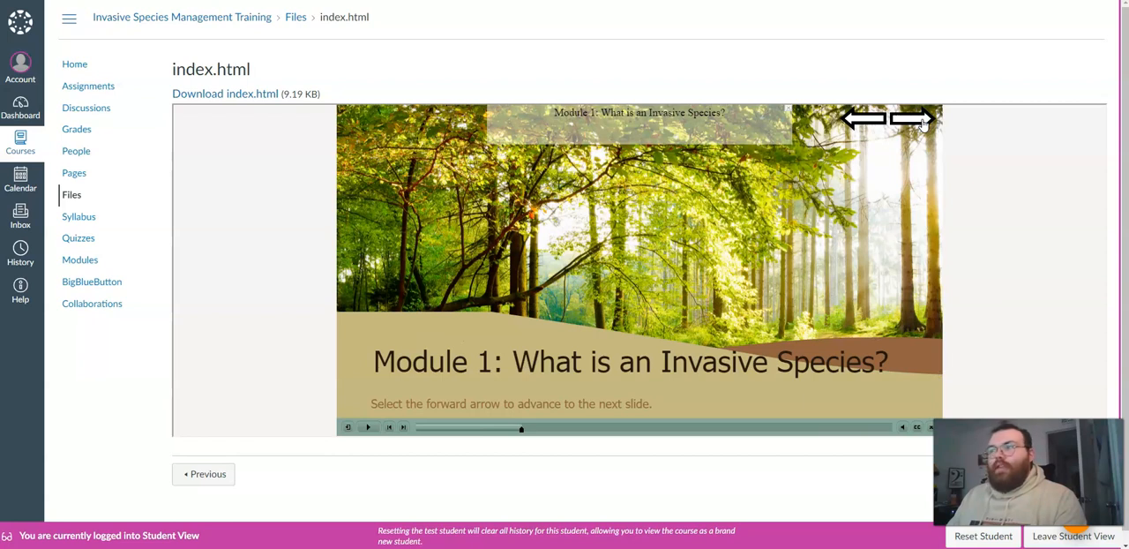
pyautogui.click(917, 120)
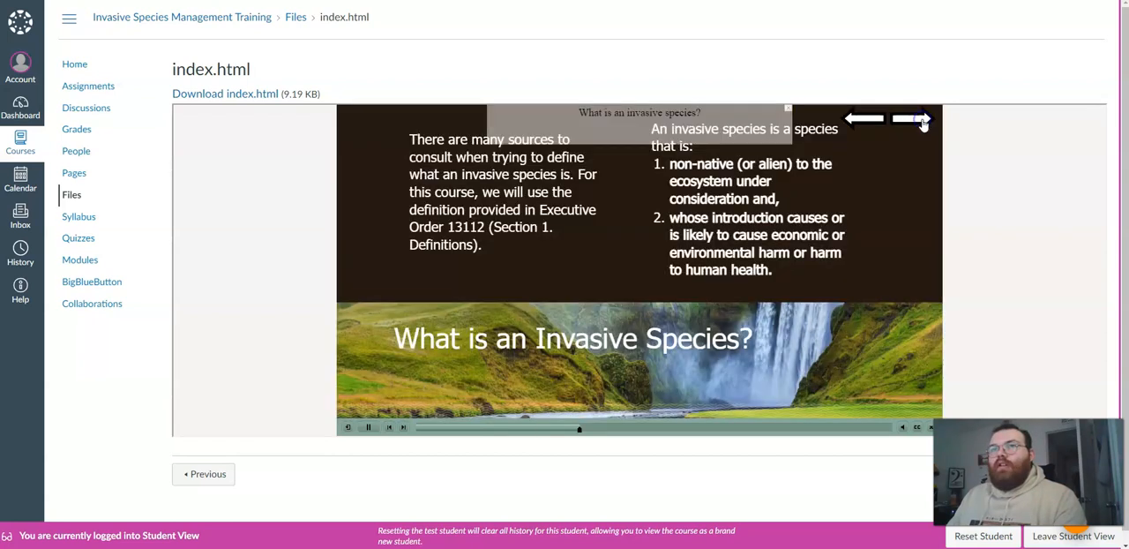
pyautogui.click(913, 118)
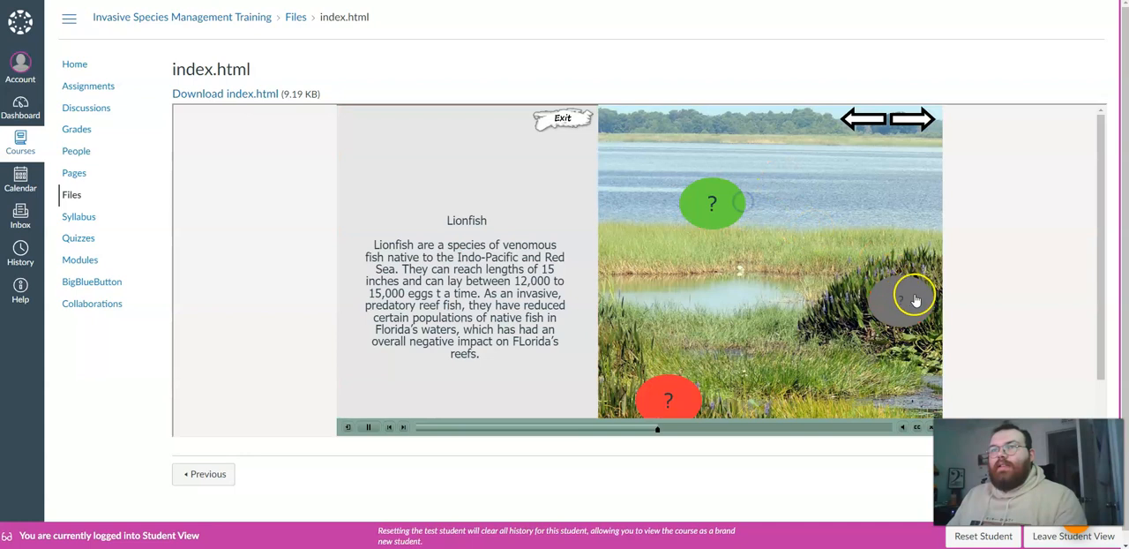
pyautogui.click(918, 120)
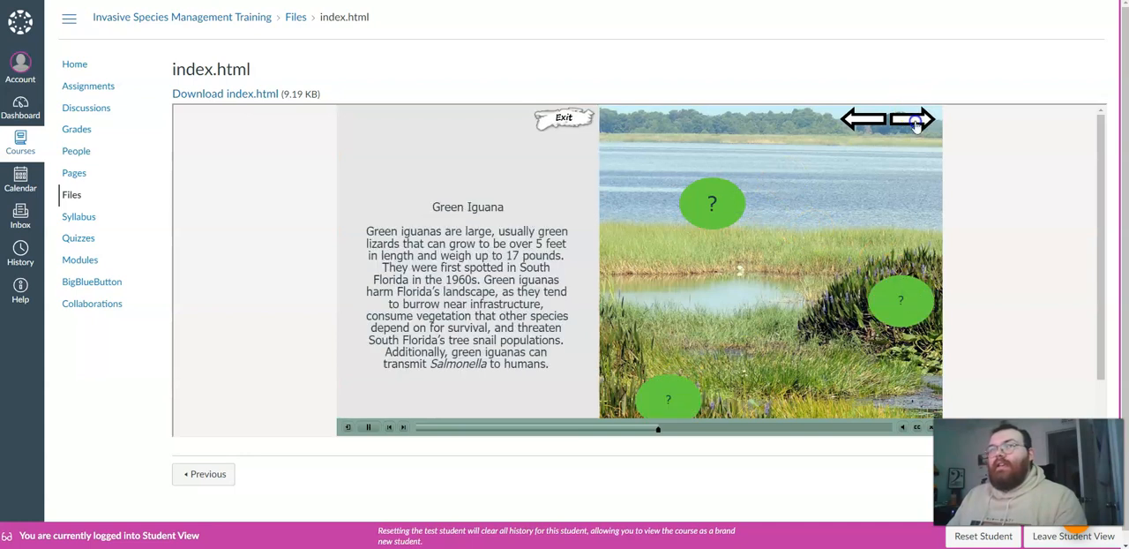
pyautogui.click(914, 120)
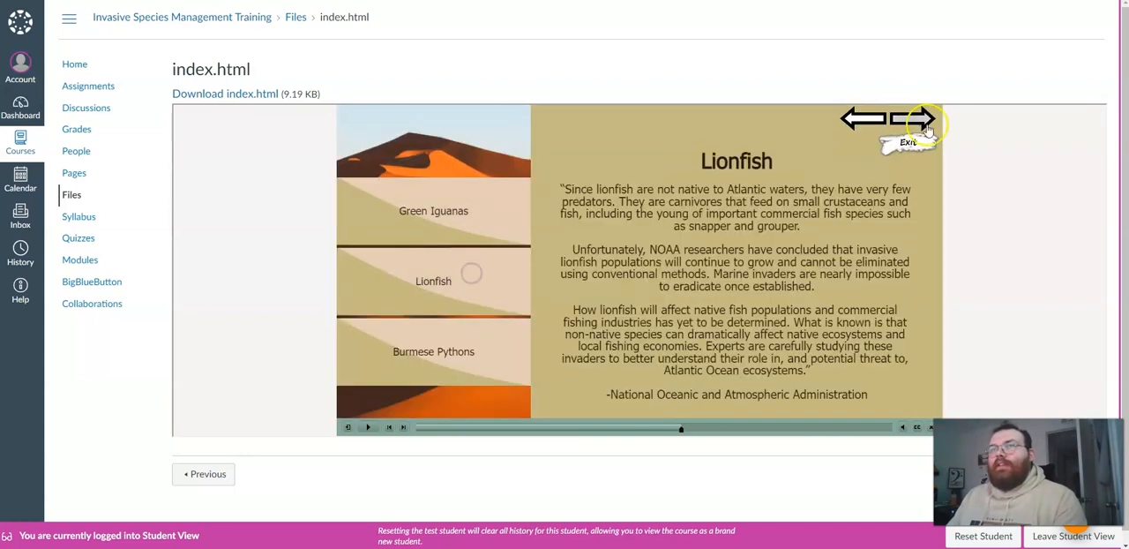
pyautogui.click(917, 120)
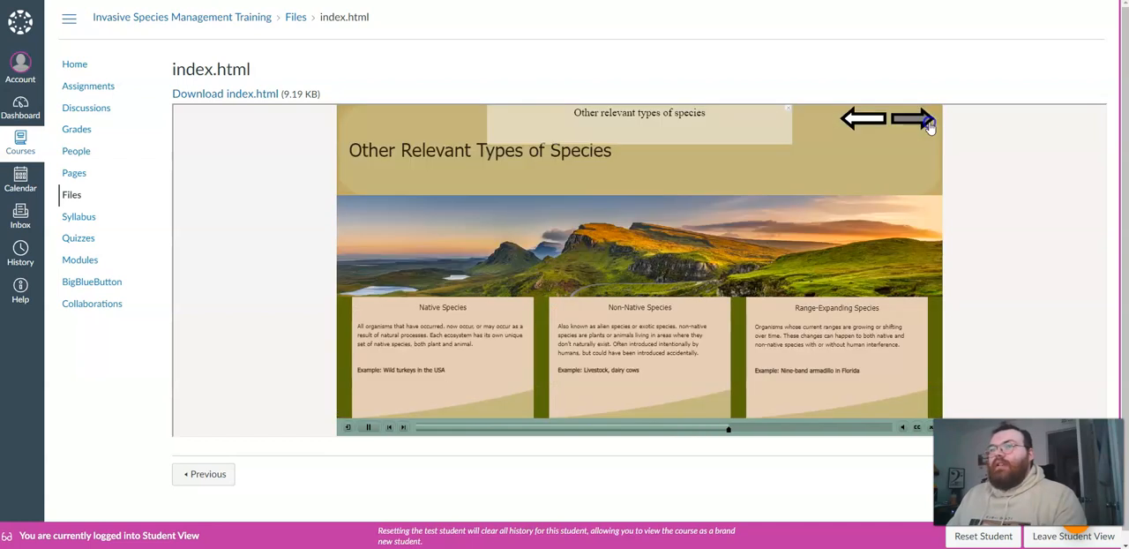
pyautogui.click(921, 120)
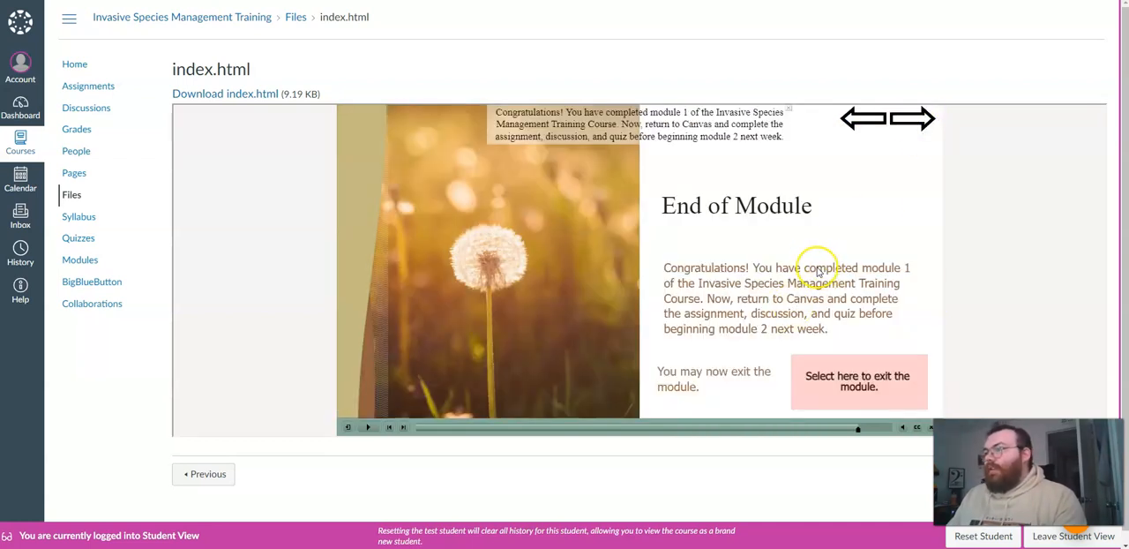
# Exit the eLearning module from the End of Module slide back to the course Modules page
pyautogui.click(367, 427)
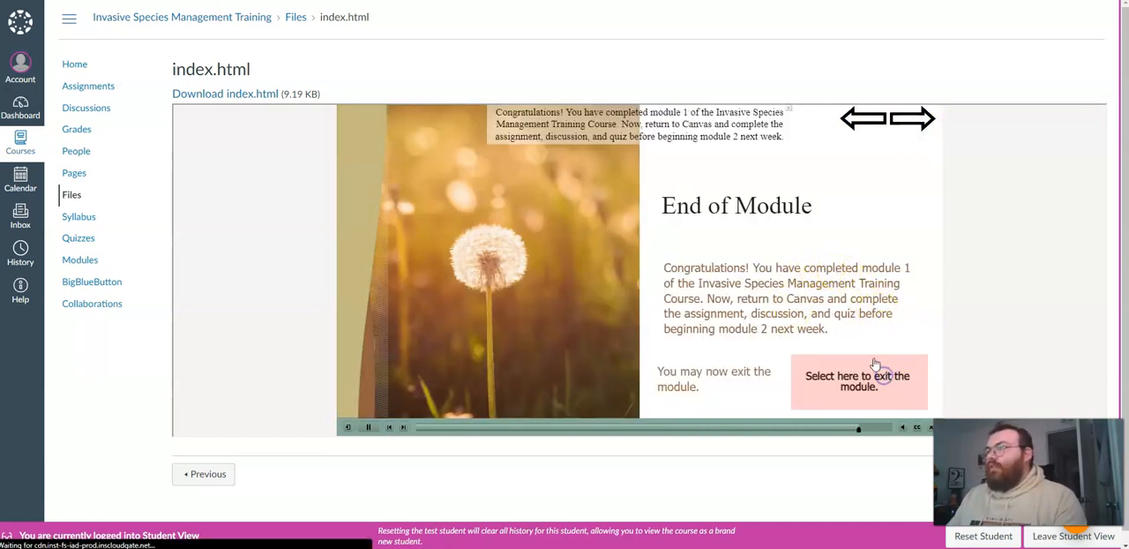
pyautogui.click(857, 381)
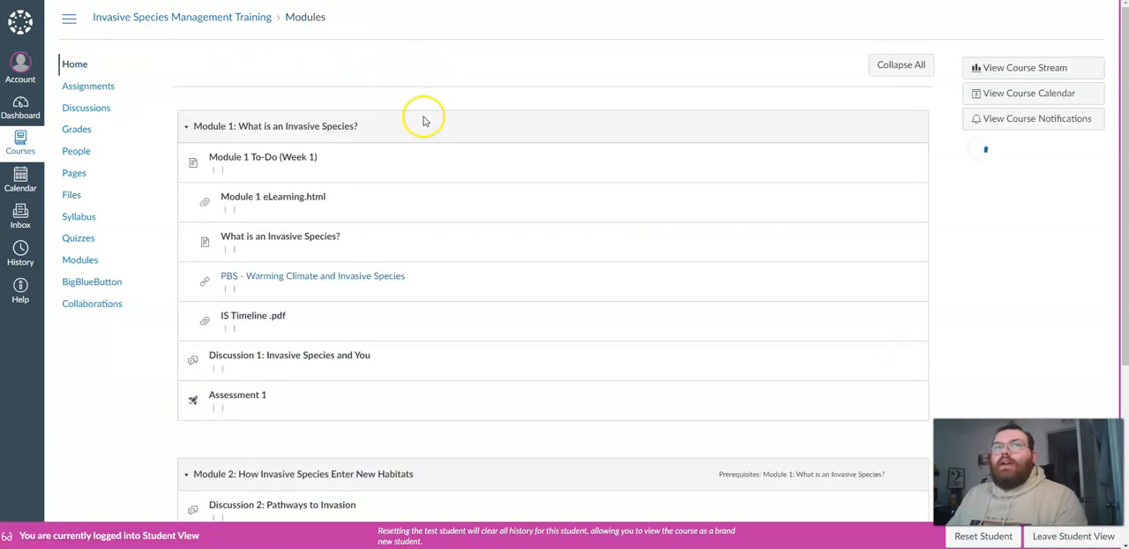
# Scroll the Module 1 list and open Discussion 1: Invasive Species and You
pyautogui.scroll(-3)
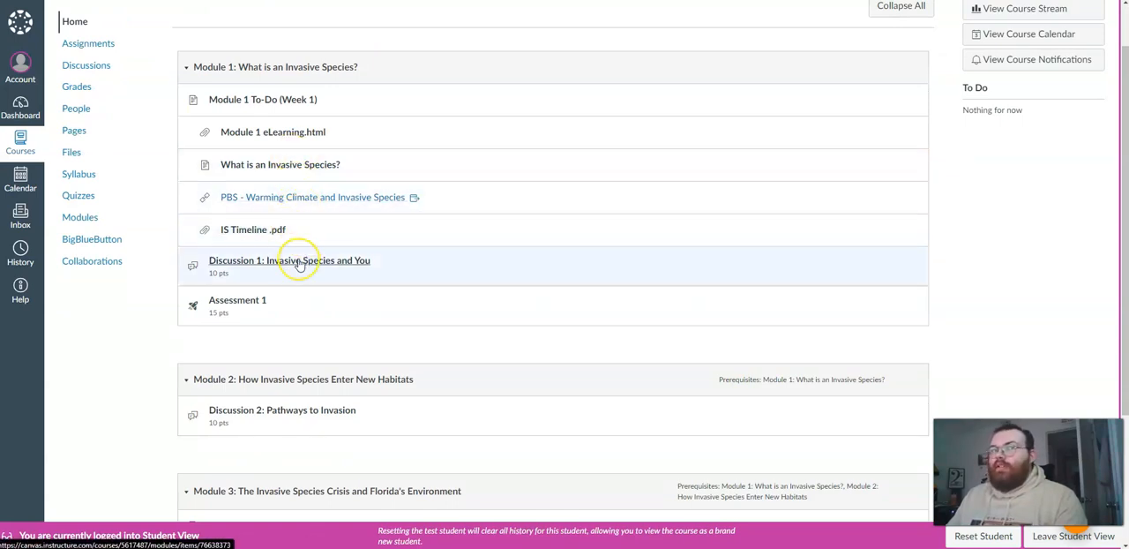
pyautogui.moveTo(268, 290)
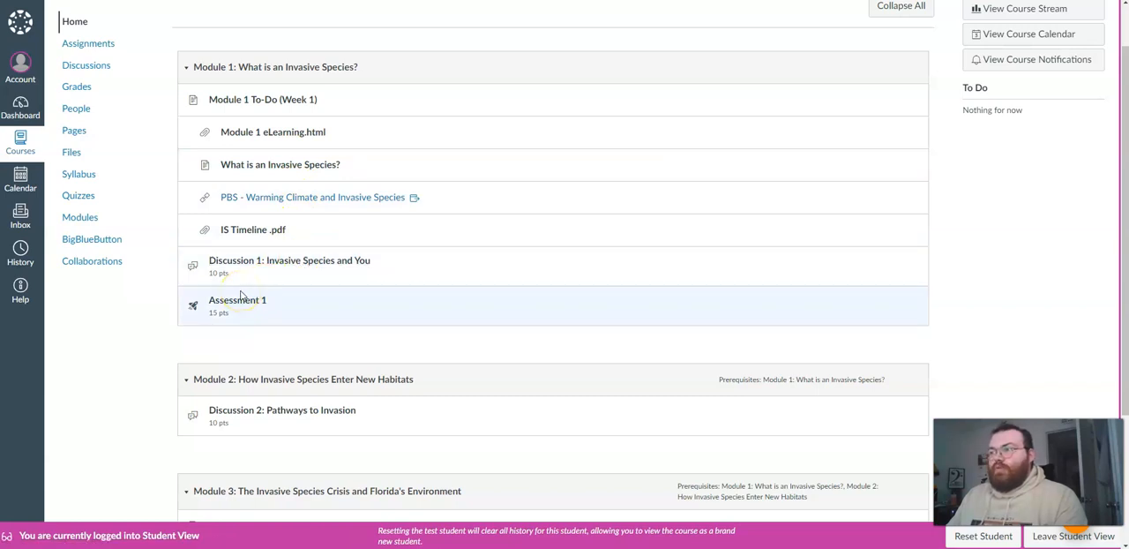
pyautogui.moveTo(353, 281)
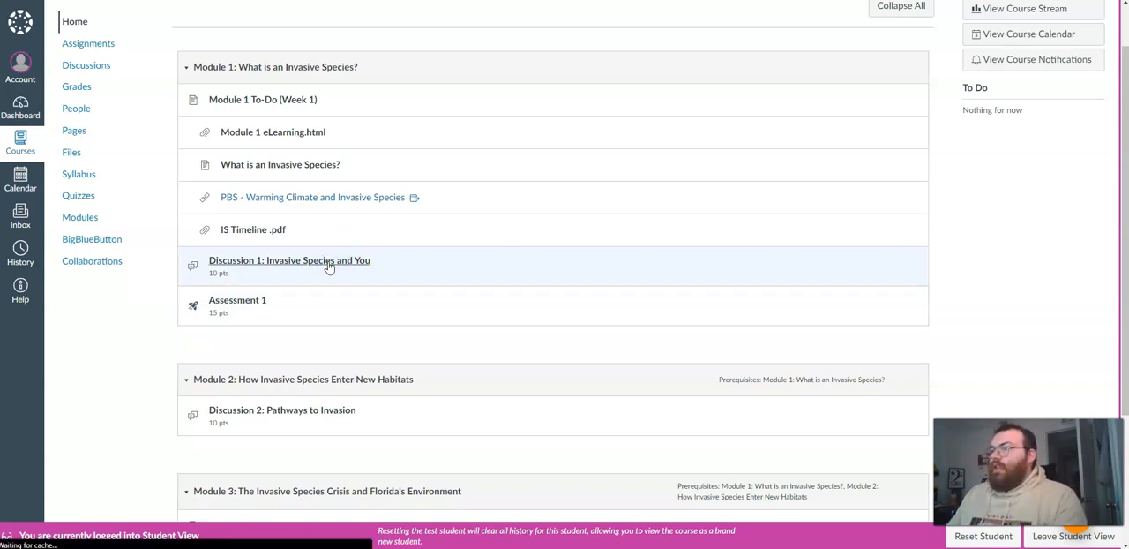
pyautogui.click(289, 261)
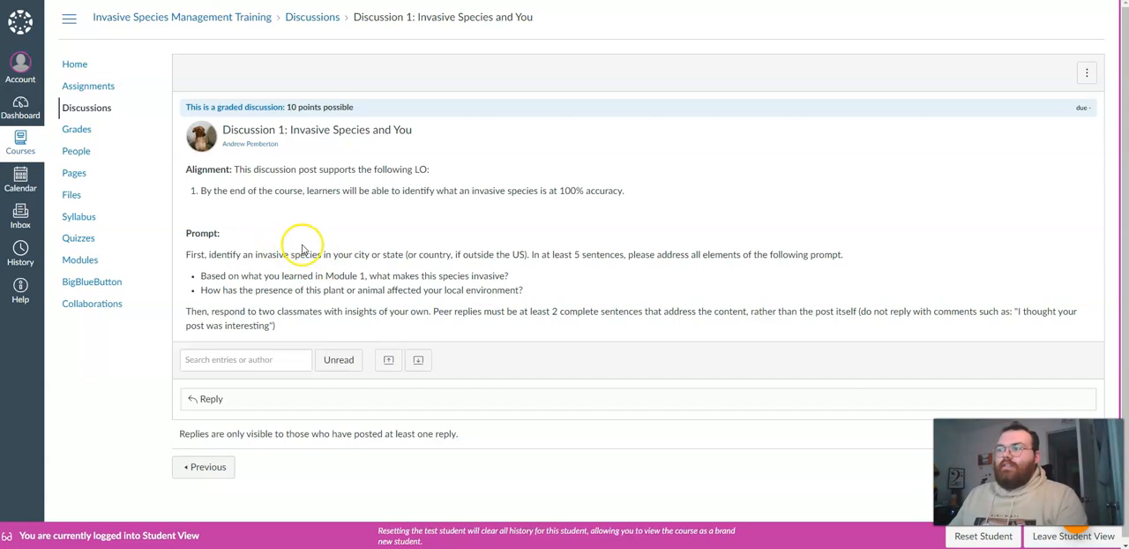
pyautogui.moveTo(565, 310)
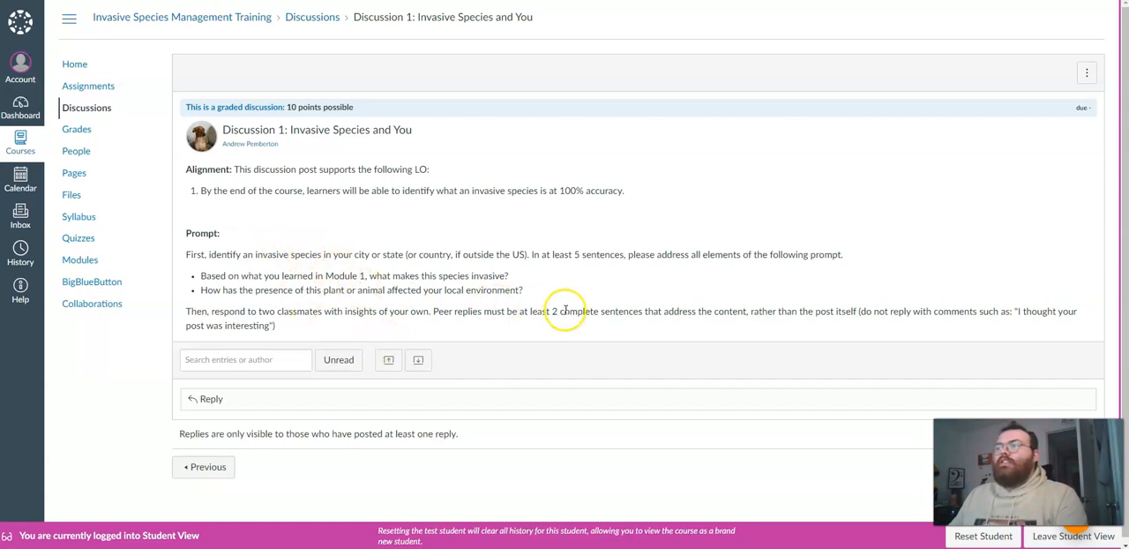
pyautogui.moveTo(549, 332)
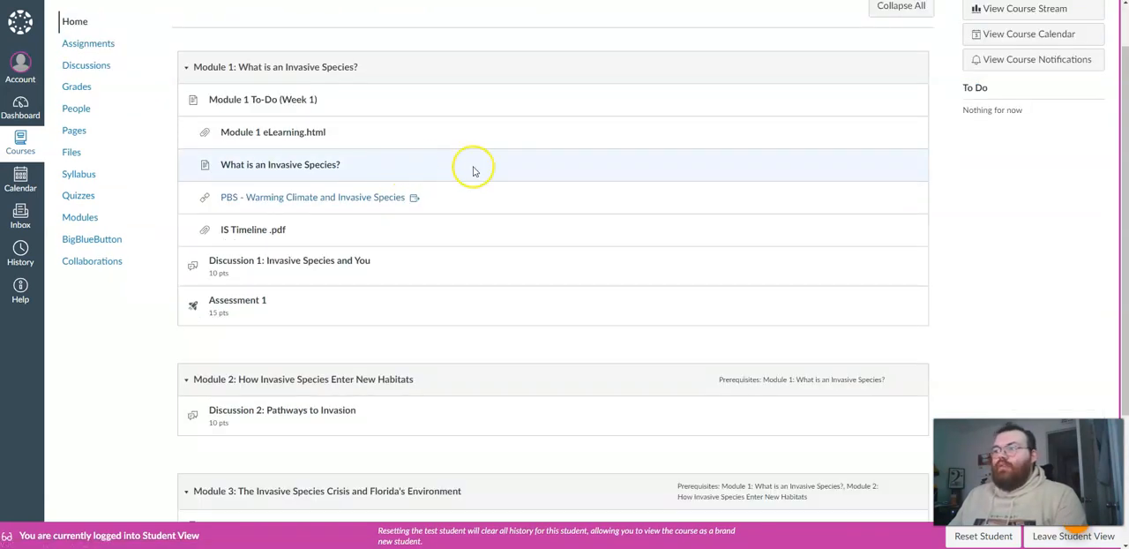
pyautogui.moveTo(328, 247)
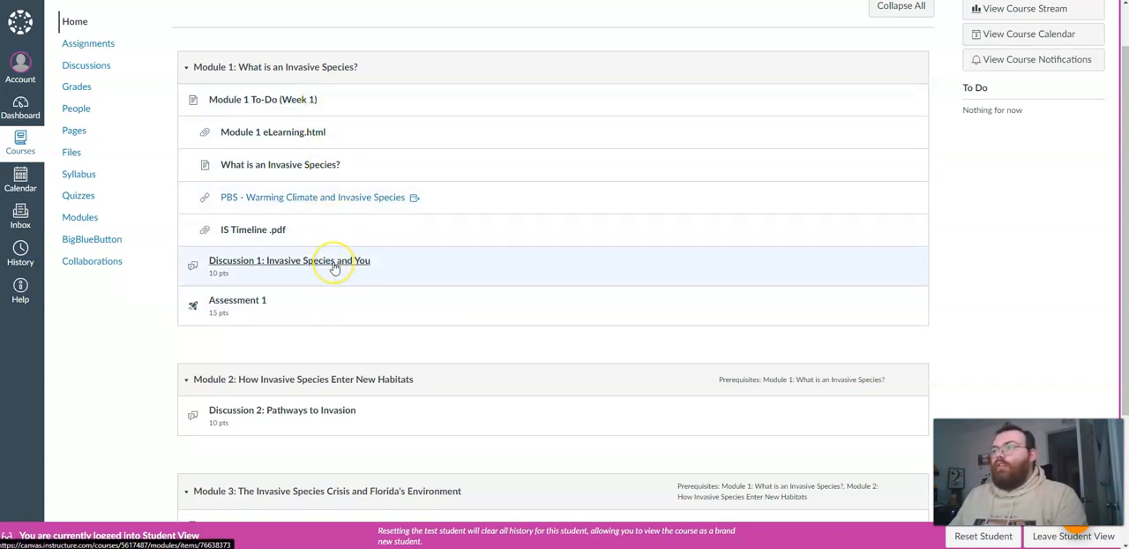
pyautogui.moveTo(334, 265)
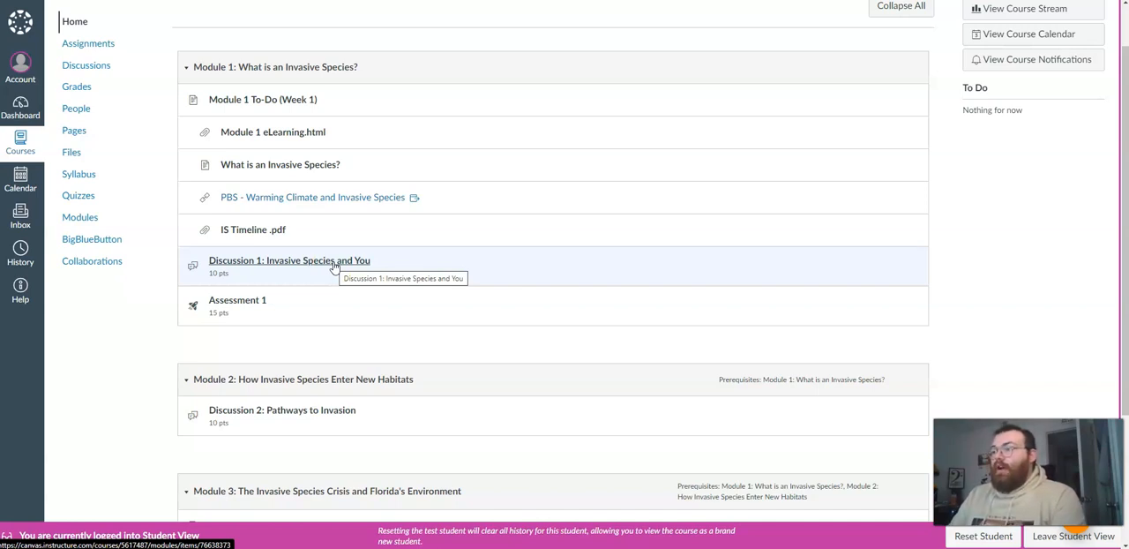
pyautogui.moveTo(228, 187)
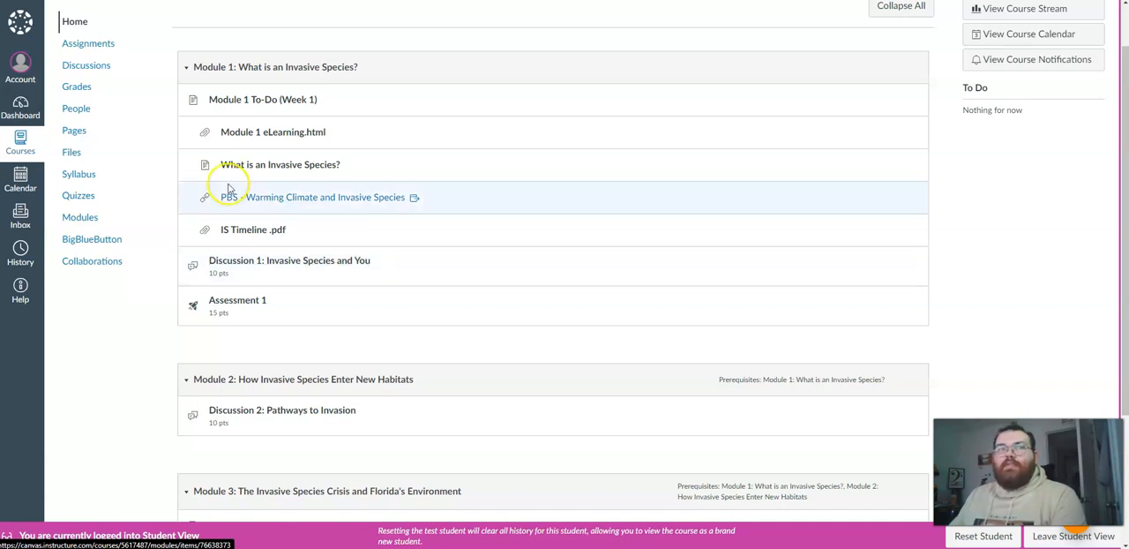